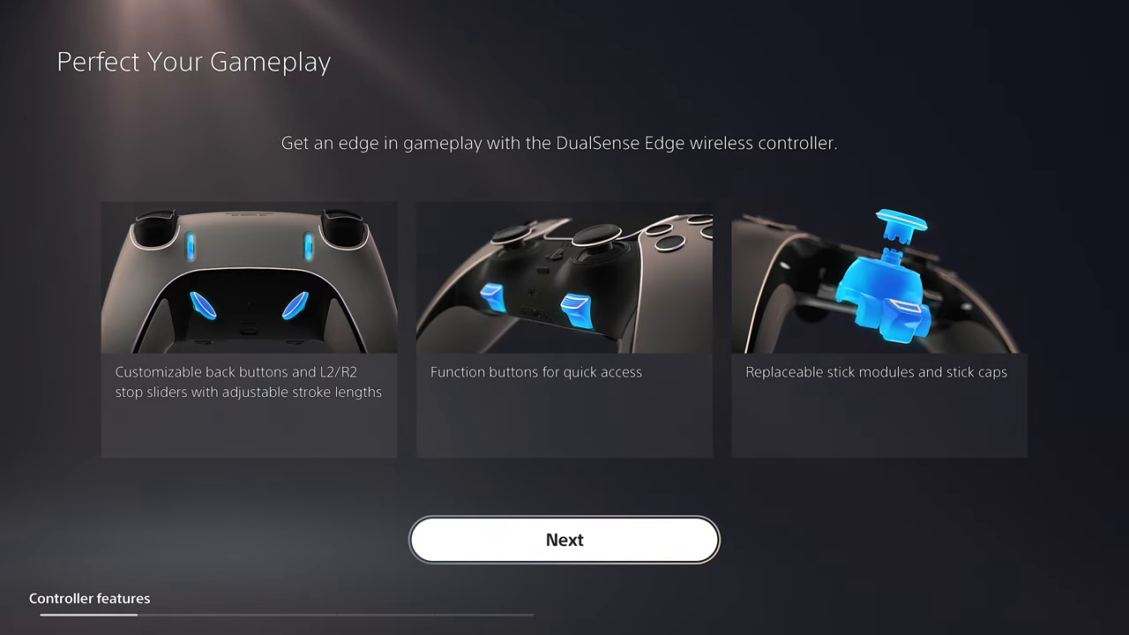
- Dismiss the DualSense Edge features intro to reach the profile switcher (Default, Call of Duty, Returnal, Ratchet)
click(564, 540)
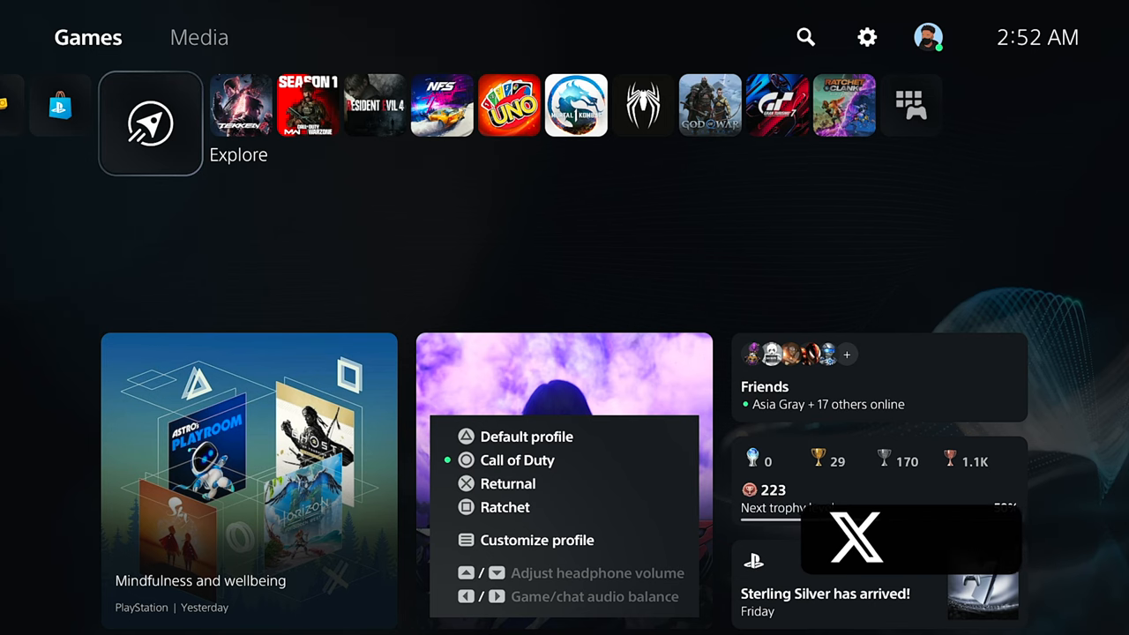
- Go from Customize profile into the Call of Duty profile's Customize Button Assignments screen
click(536, 540)
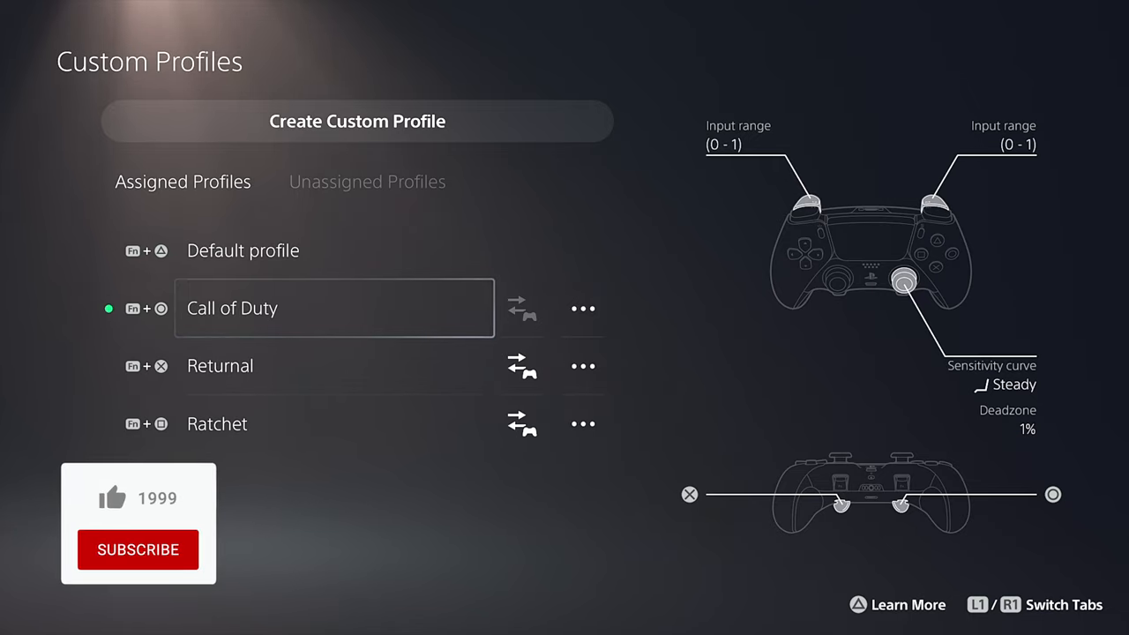
click(113, 497)
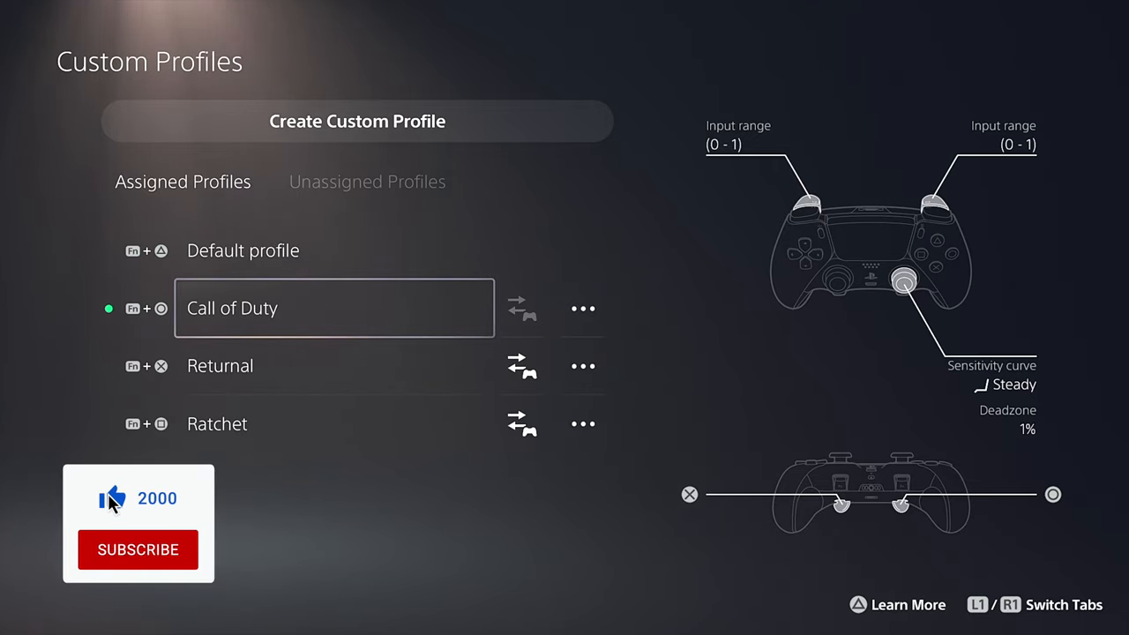
click(137, 550)
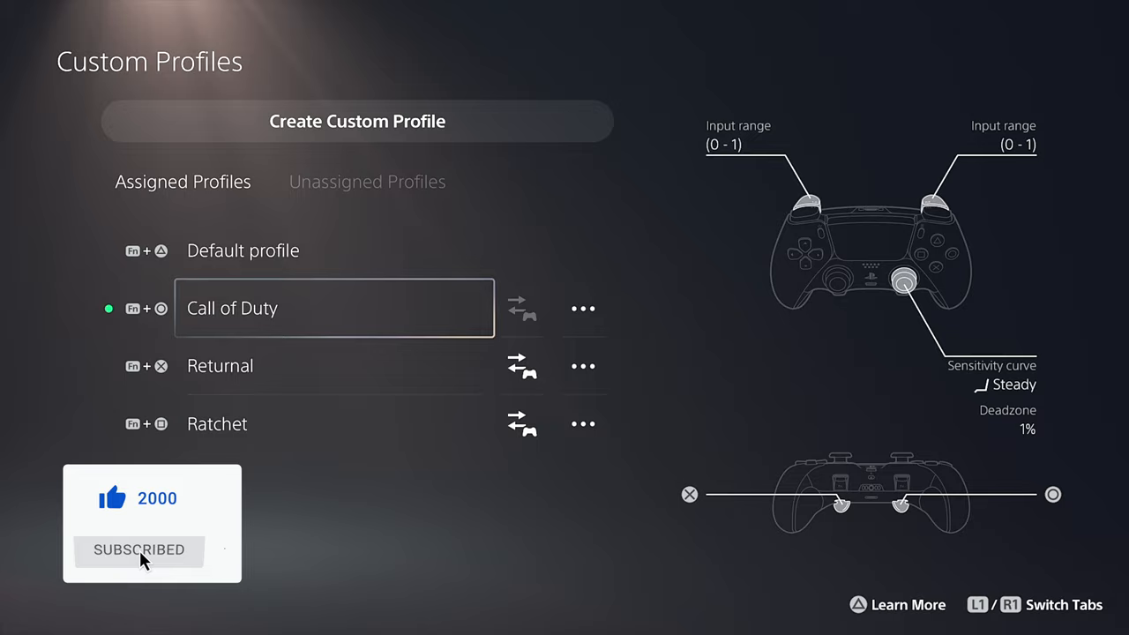
click(582, 306)
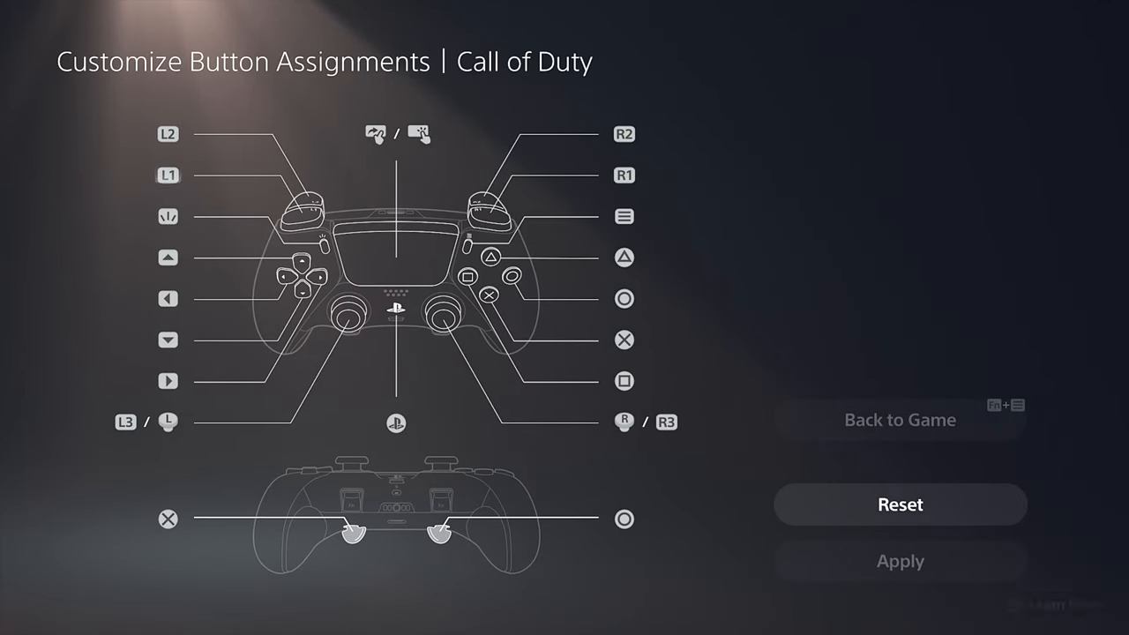
- Review the Call of Duty button layout, then bring up its Stick Sensitivity/Deadzone screen (left stick Default, 0%)
click(624, 258)
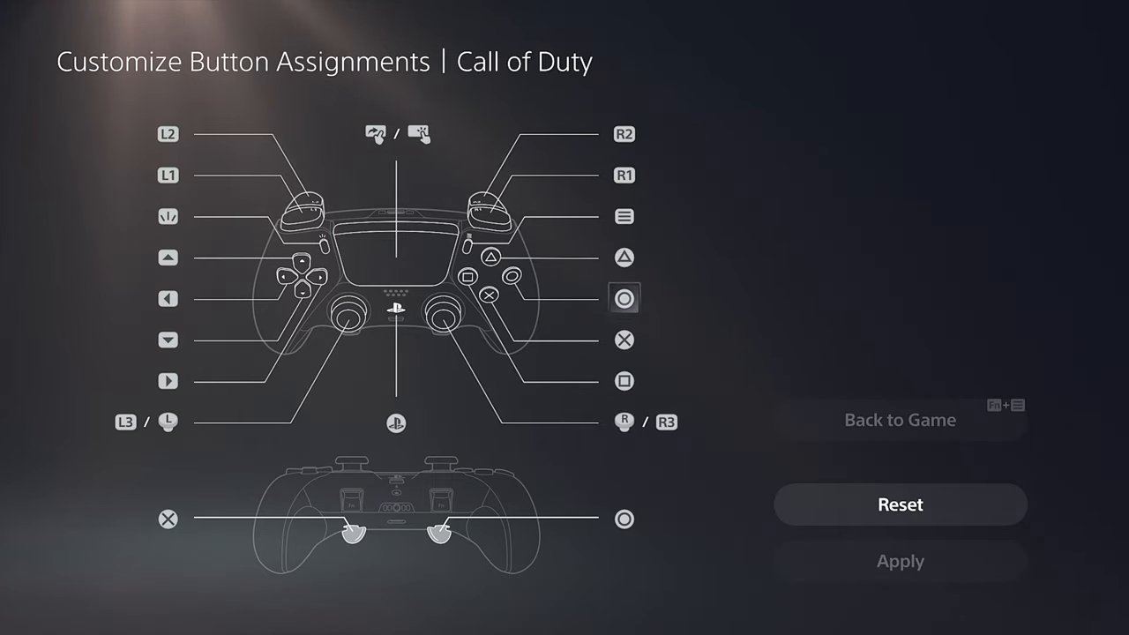
click(625, 298)
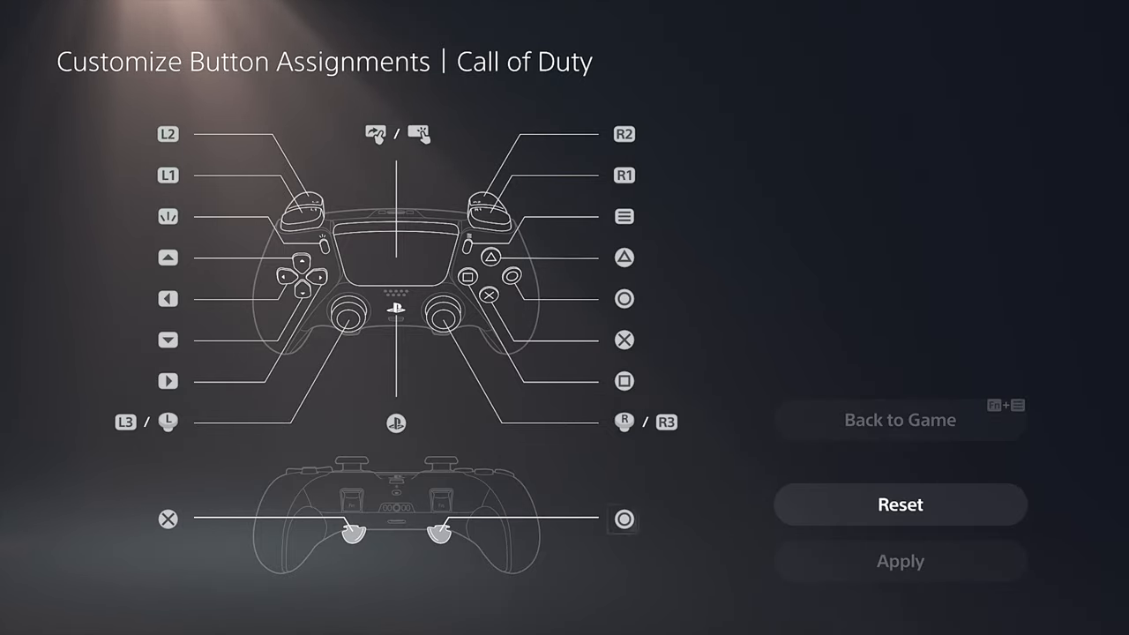
click(899, 419)
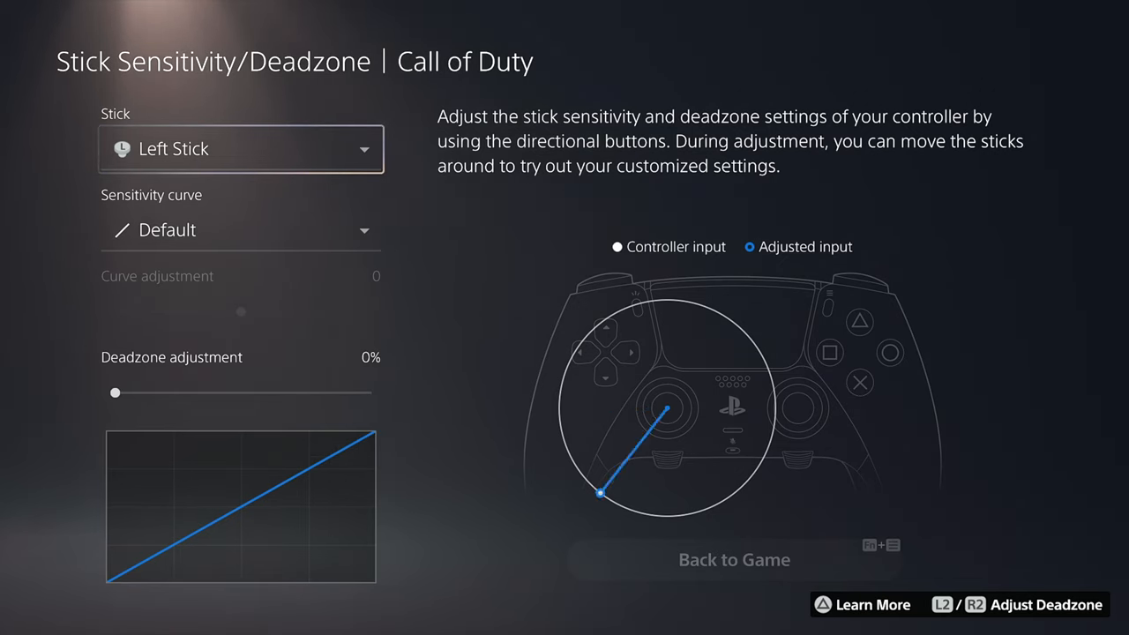
- Preview Precise and Quick on the left stick, restore Default, and switch to the Right Stick (Steady, 1%)
click(240, 229)
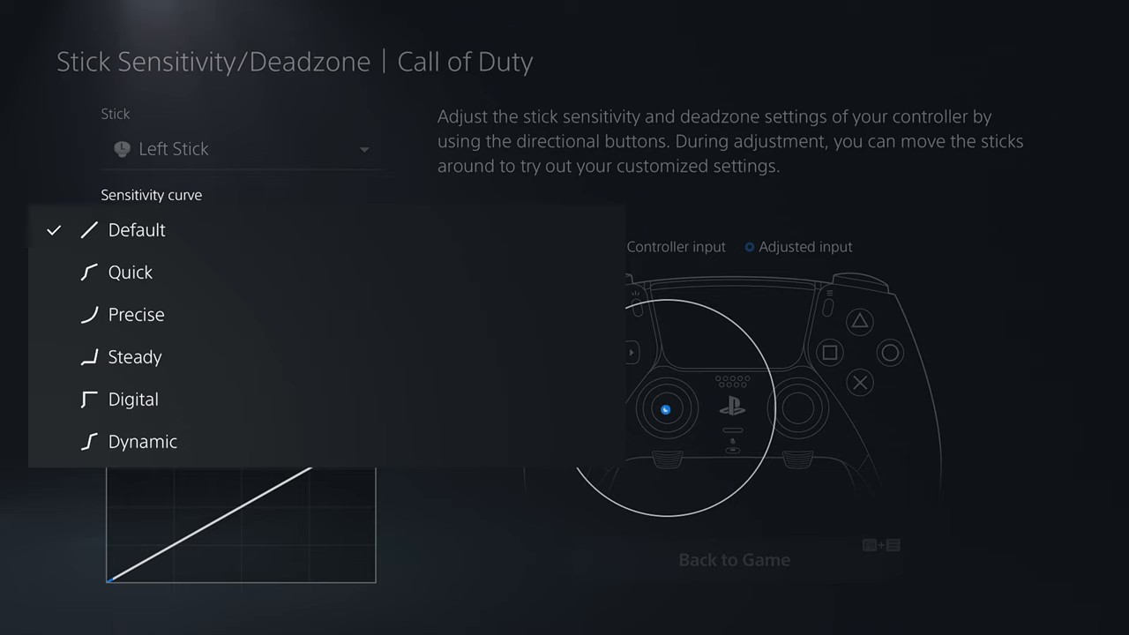
click(135, 314)
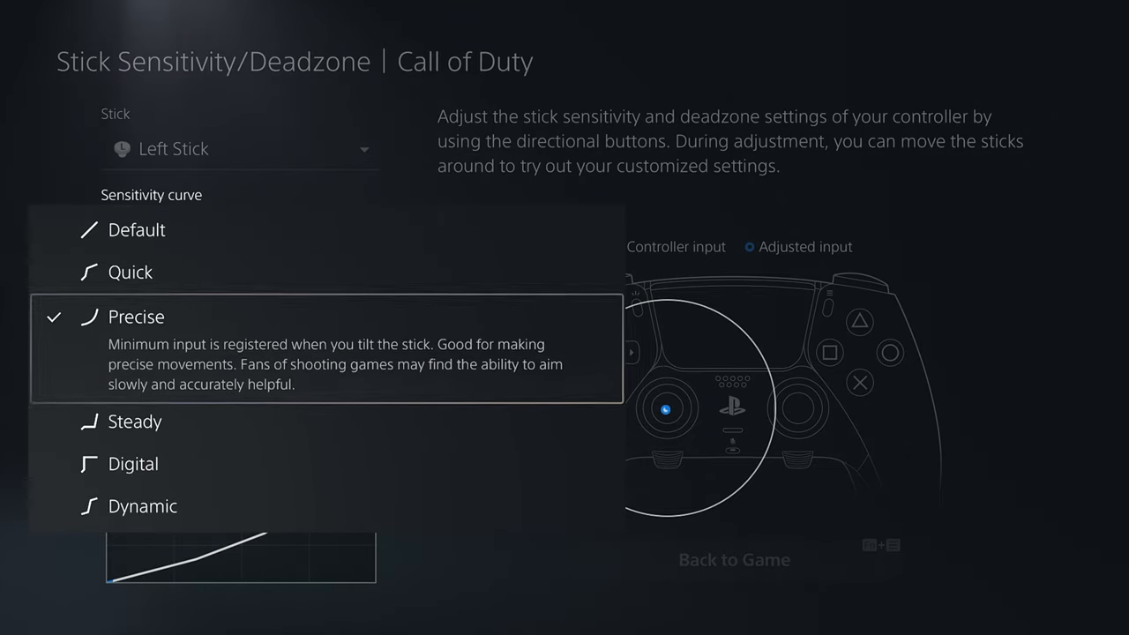
click(130, 272)
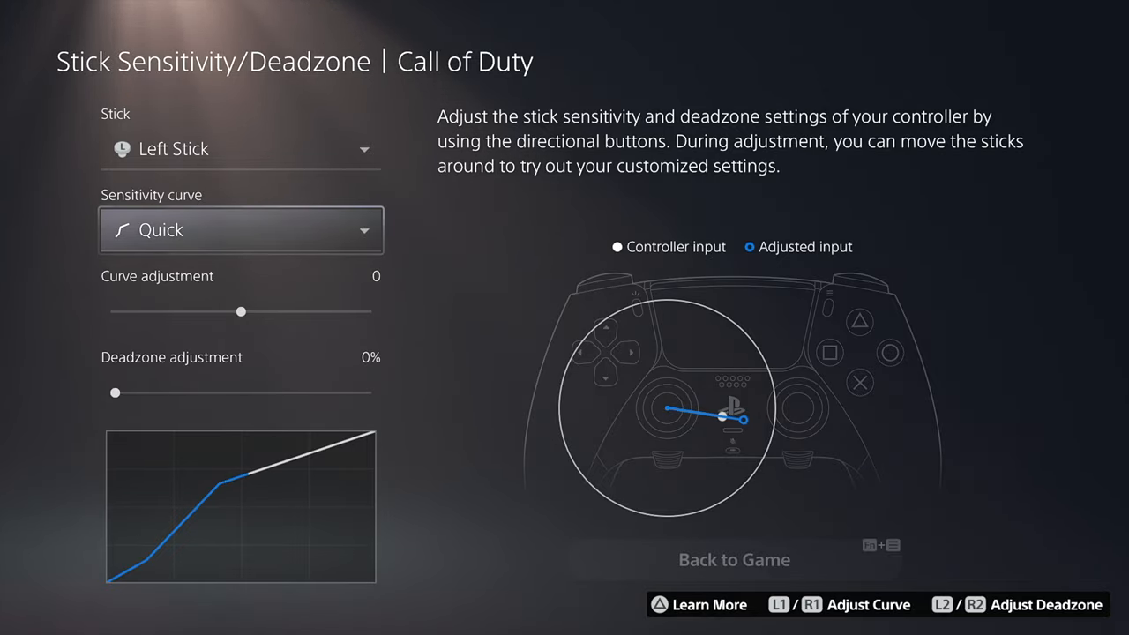
click(734, 559)
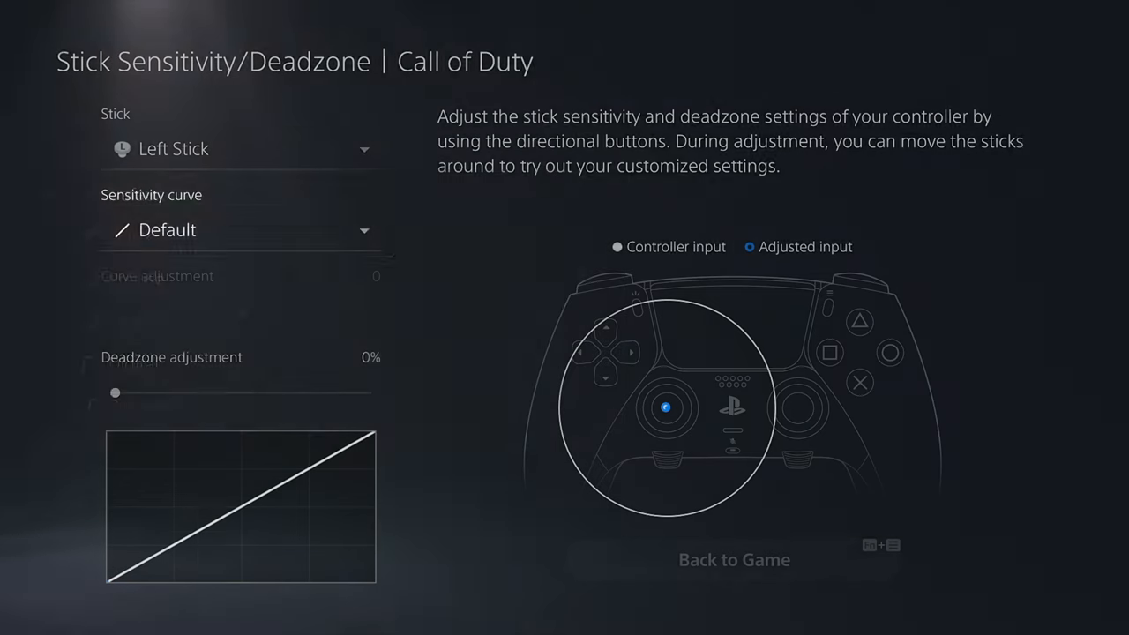
click(238, 148)
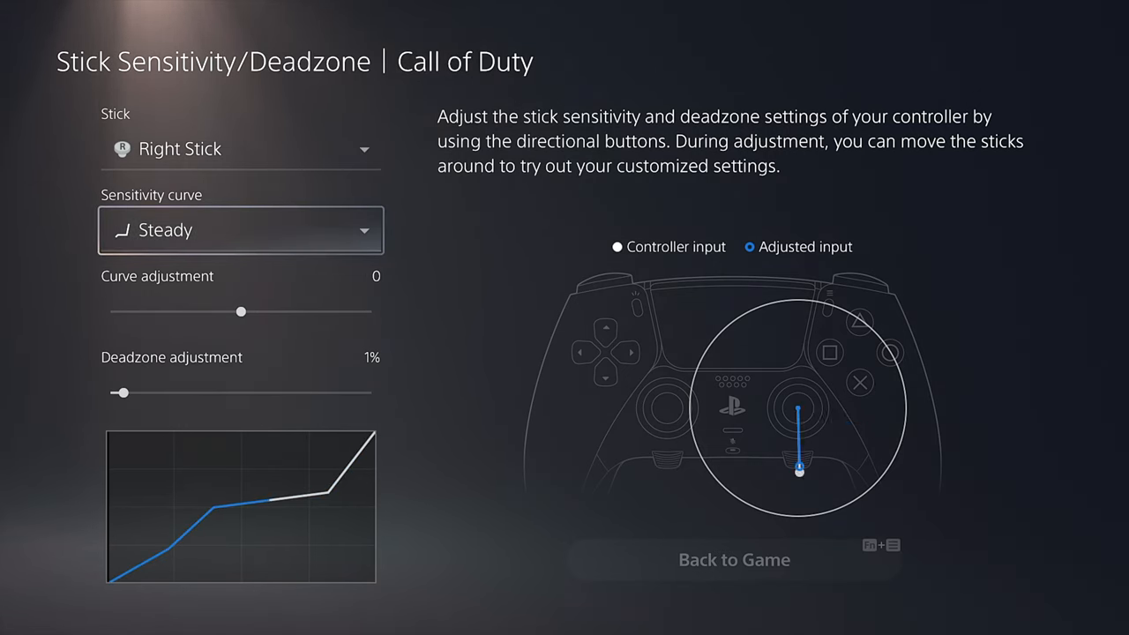
- Cycle the right stick's curve through Digital, Dynamic, Precise and Quick to compare them
click(240, 230)
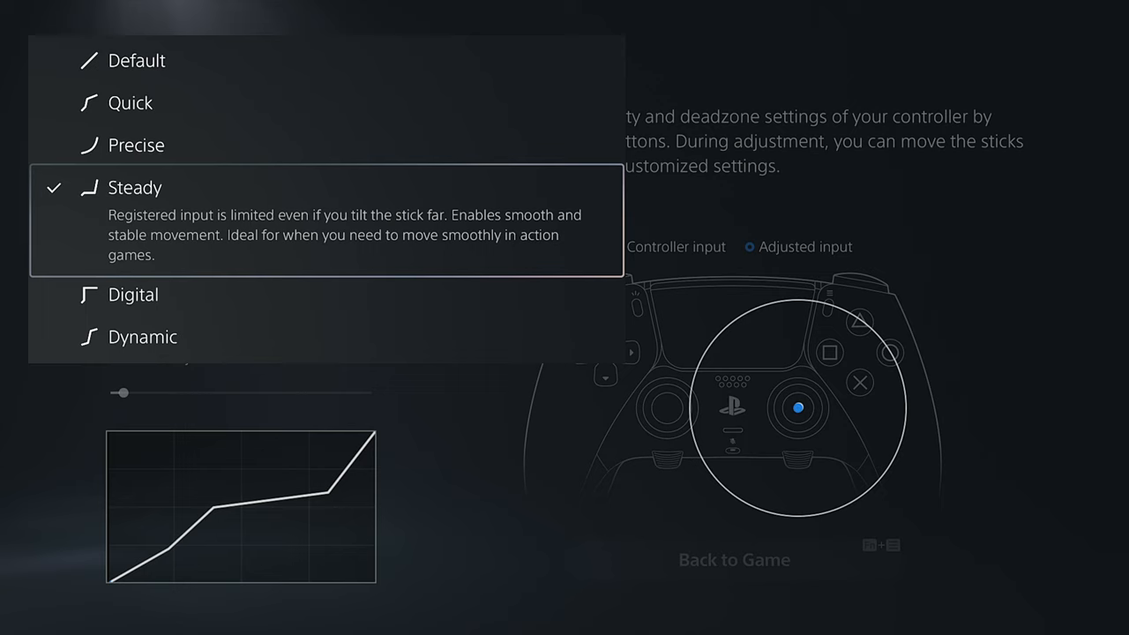
click(134, 293)
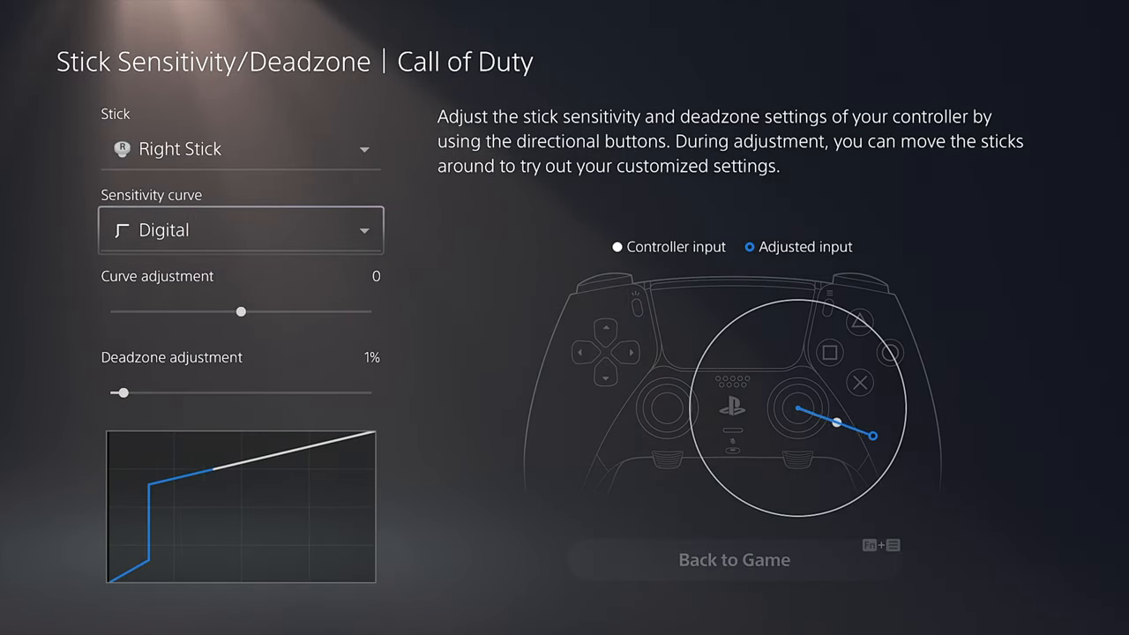
click(240, 229)
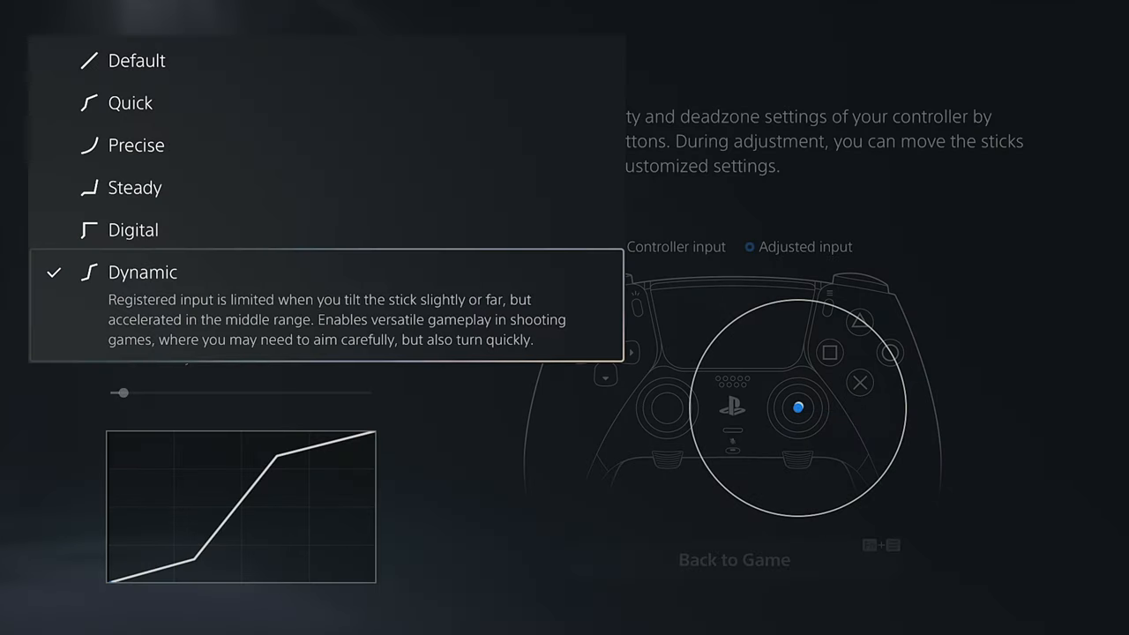
click(143, 272)
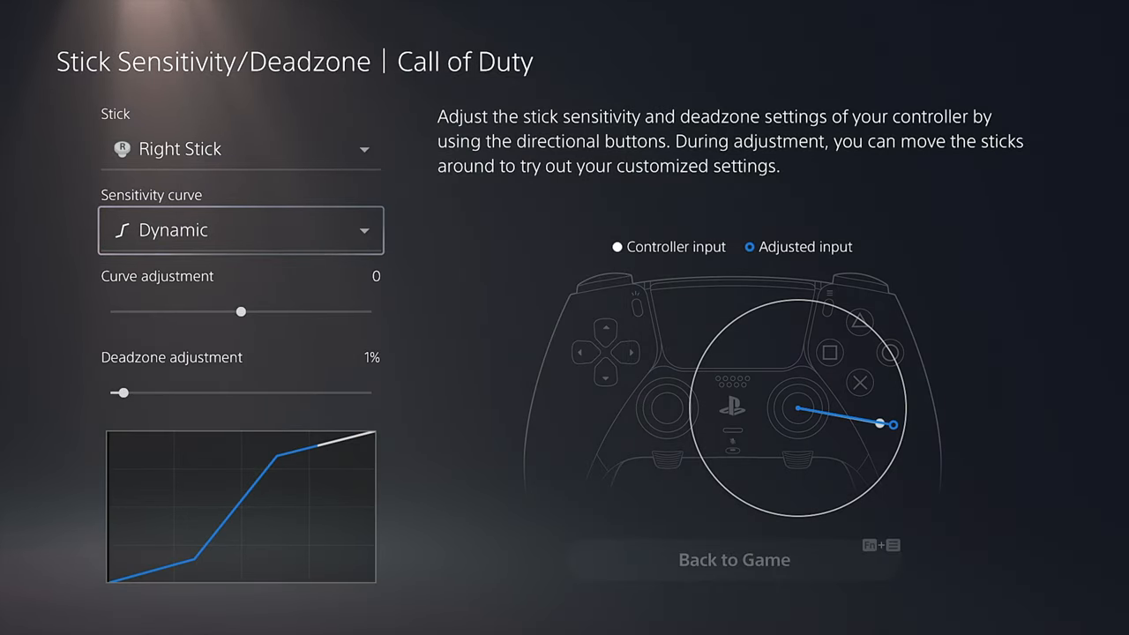
click(240, 229)
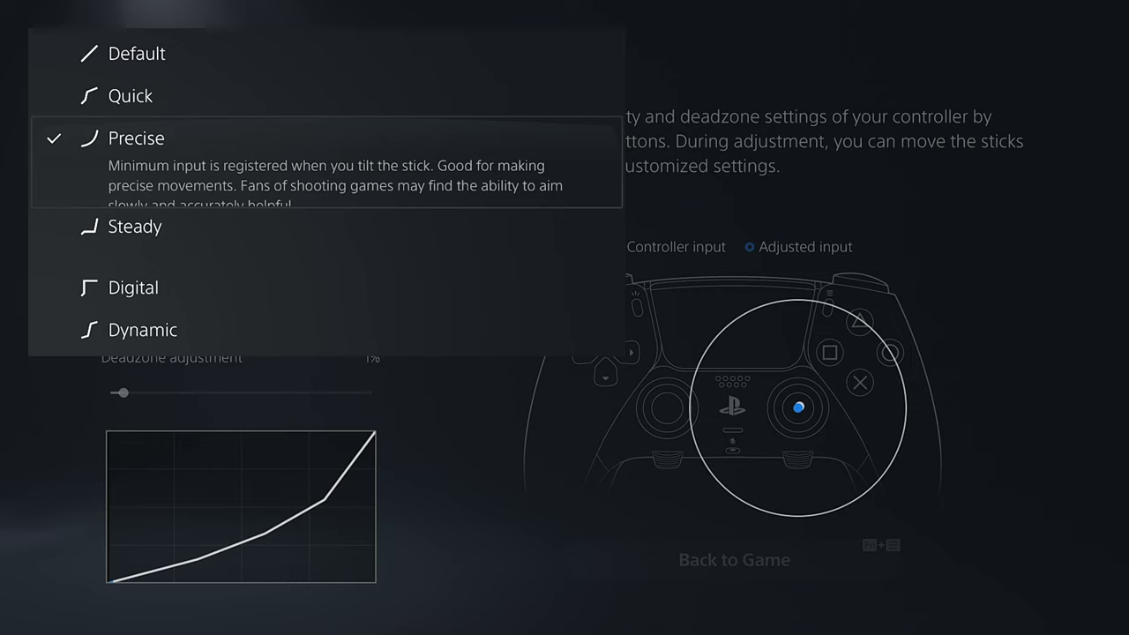
click(137, 137)
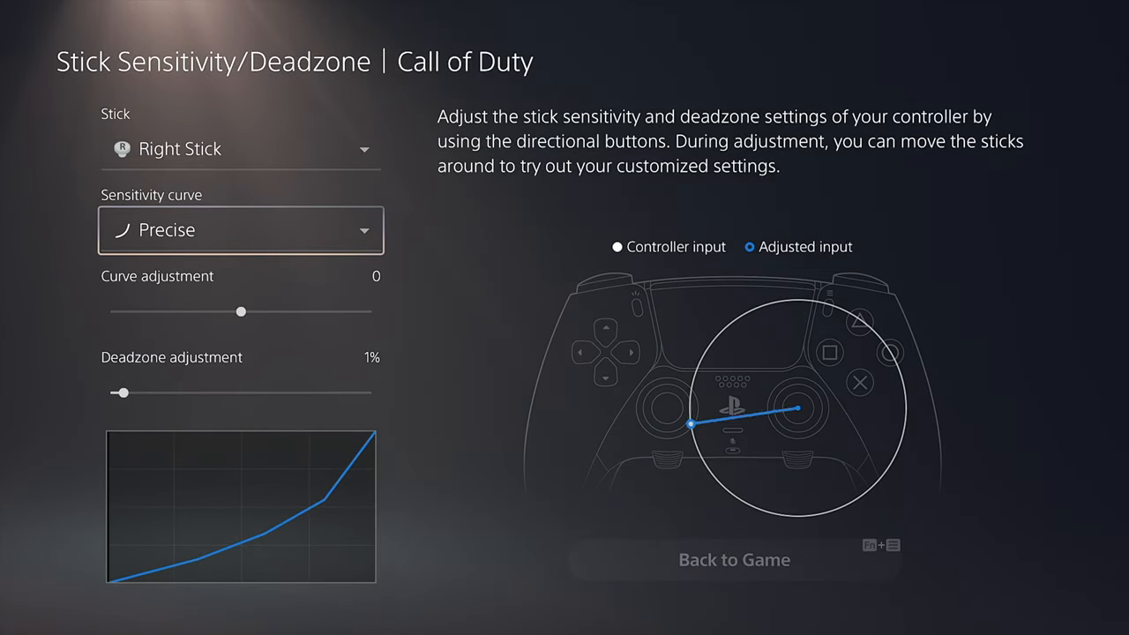
click(240, 229)
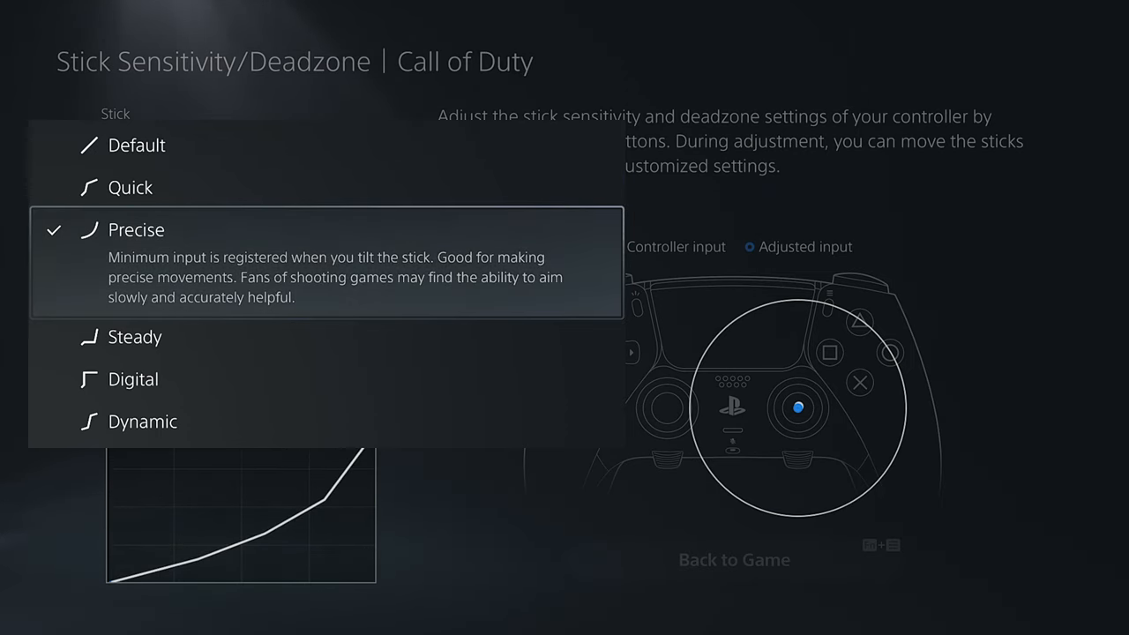
click(131, 187)
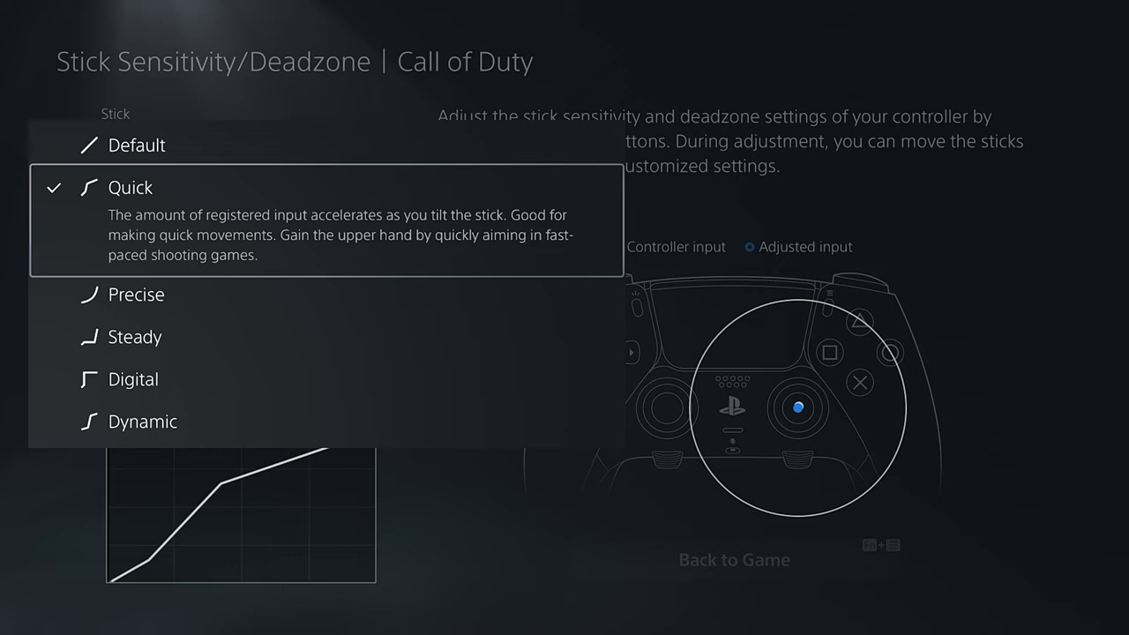
- Bring up the Call of Duty Trigger Deadzone screen with L2/R2 range 0 to 41
click(130, 187)
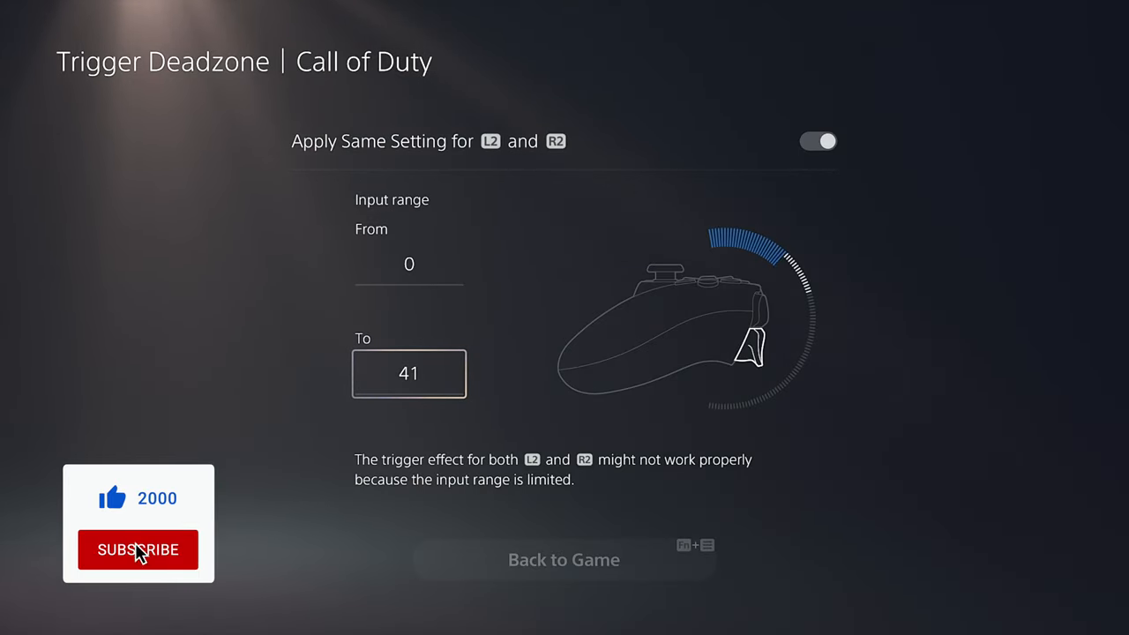
- Leave the trigger range screen and list the Call of Duty Vibration Intensity options, currently Off
click(138, 550)
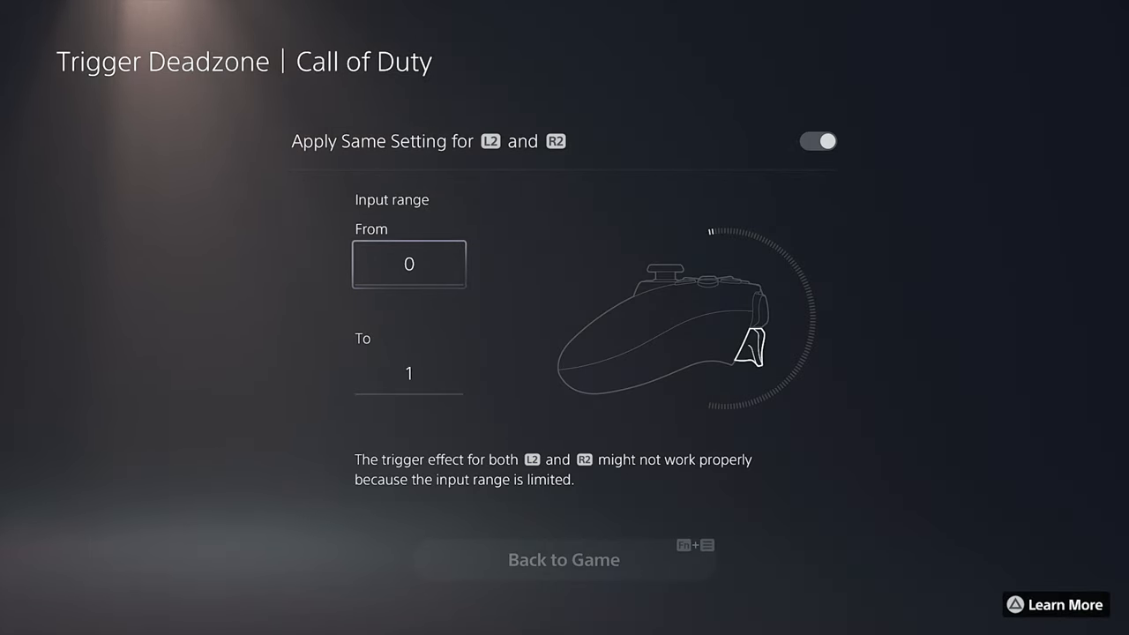
click(409, 374)
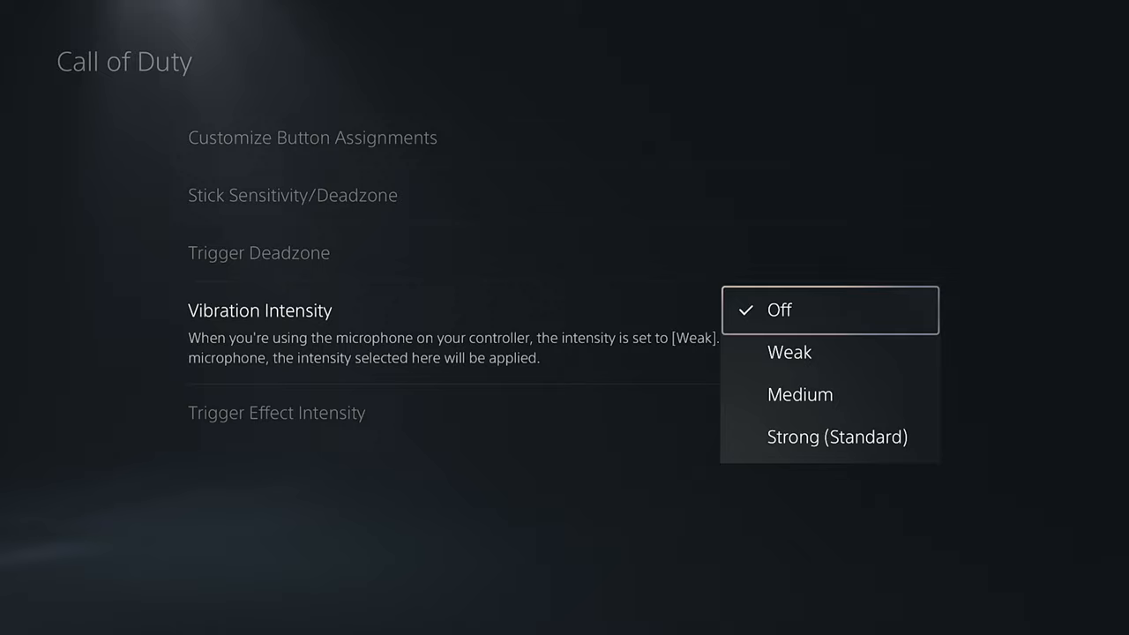
- Switch to the Returnal profile's settings showing vibration and trigger effect both Strong (Standard)
click(789, 352)
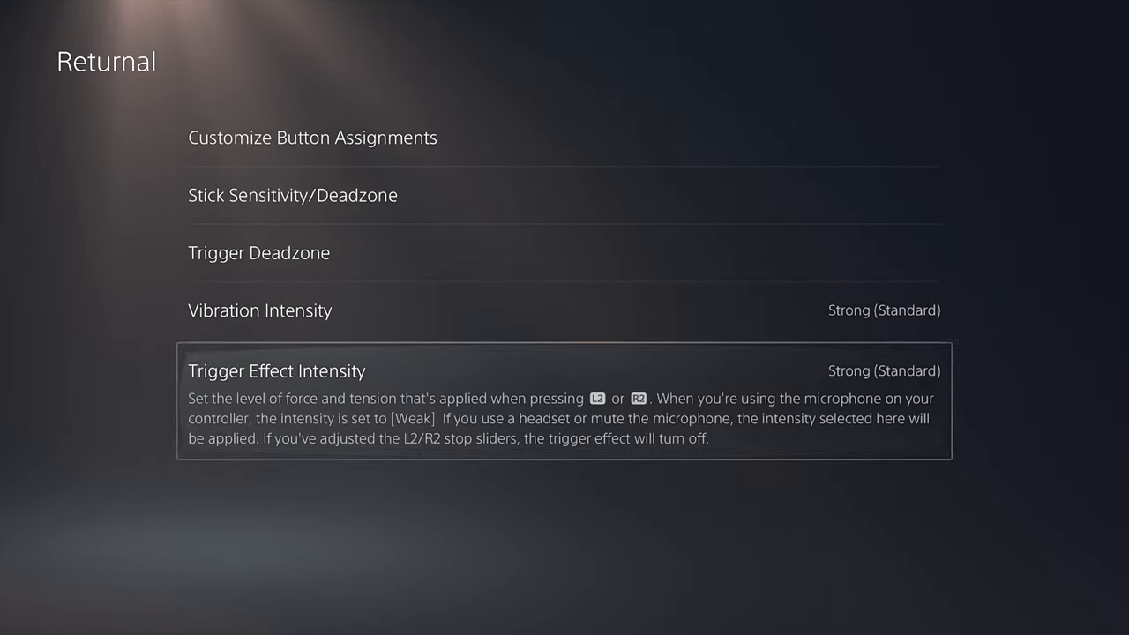
- Check Returnal's stick sensitivity, back out, and bring up Ratchet's stick settings (left stick Default, 0%)
click(293, 194)
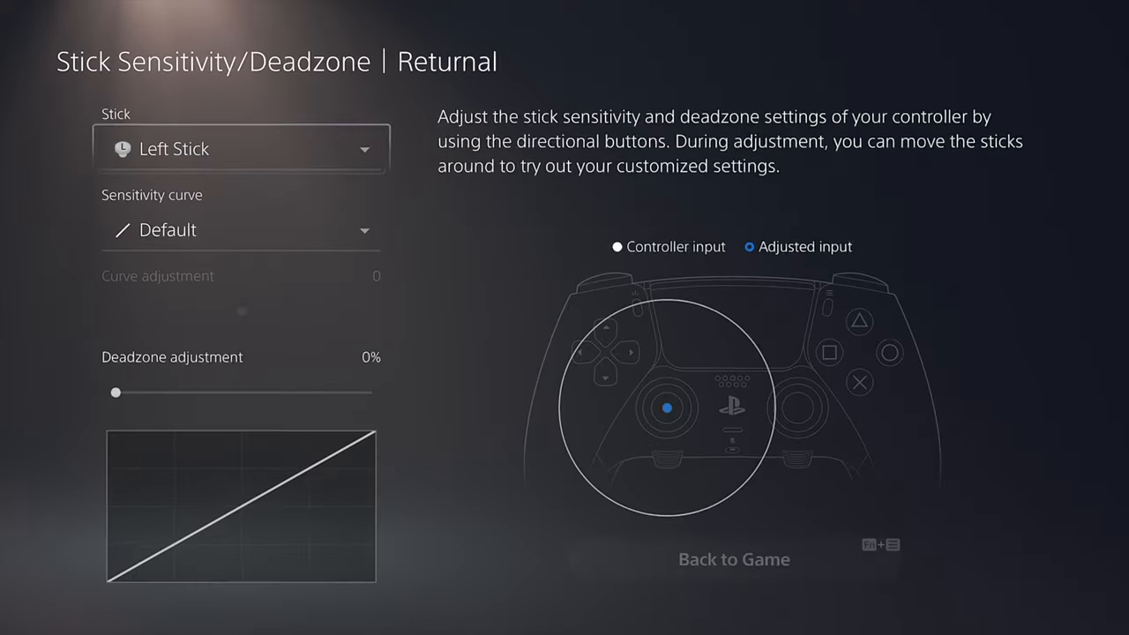
key(Escape)
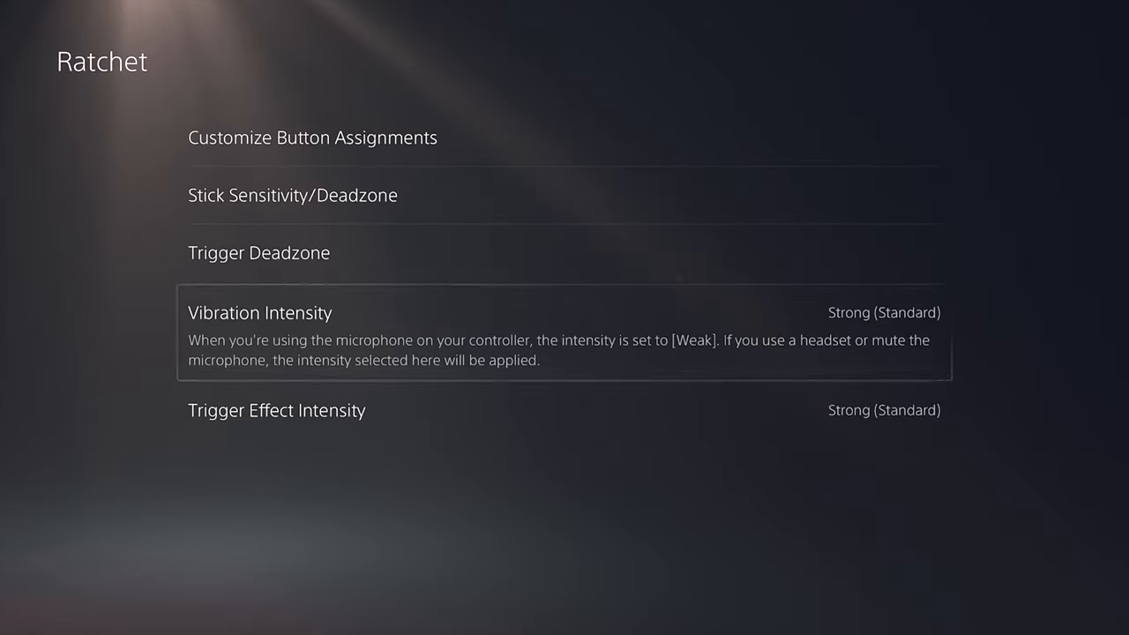
click(293, 194)
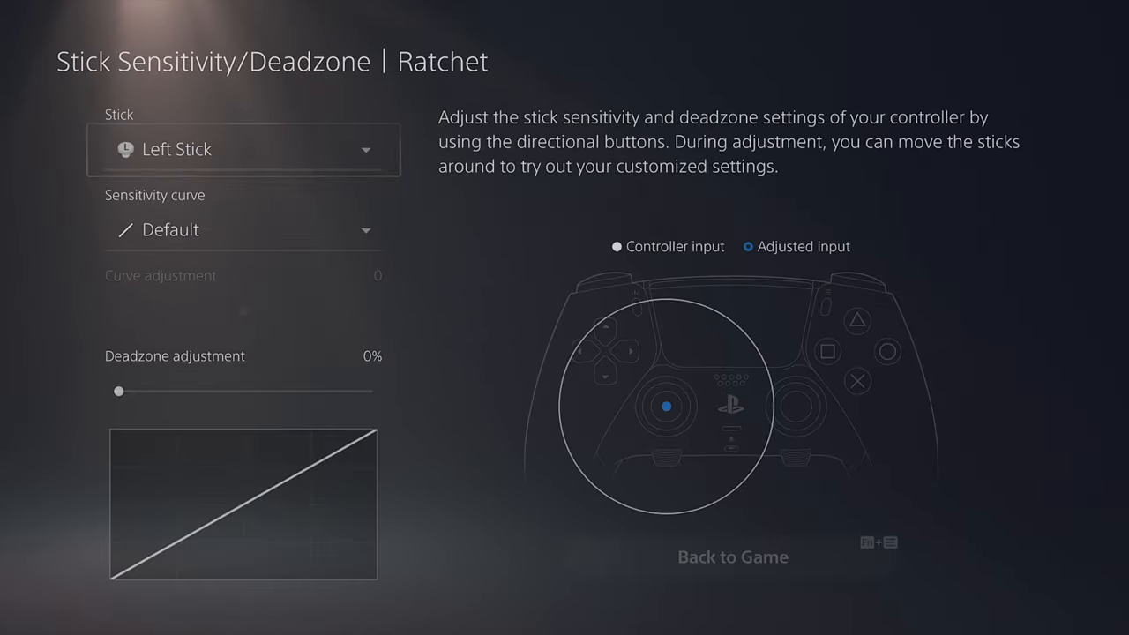